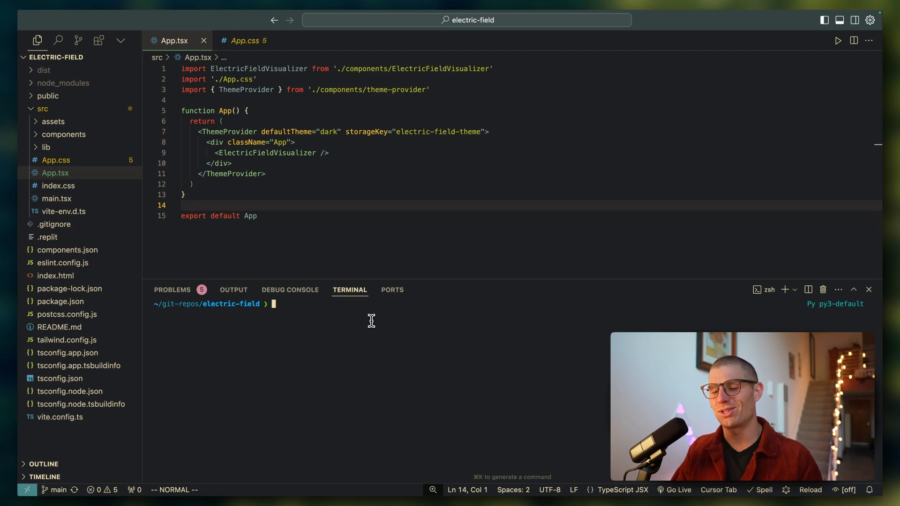
Run the app locally with npm run dev, try a larger grid size, then stop the dev server.
text(npm run dev)
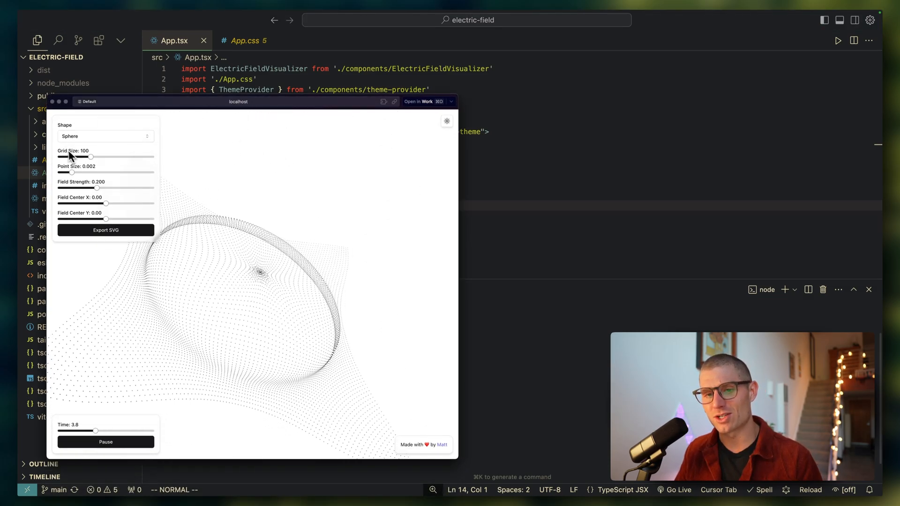
drag(96, 188, 121, 188)
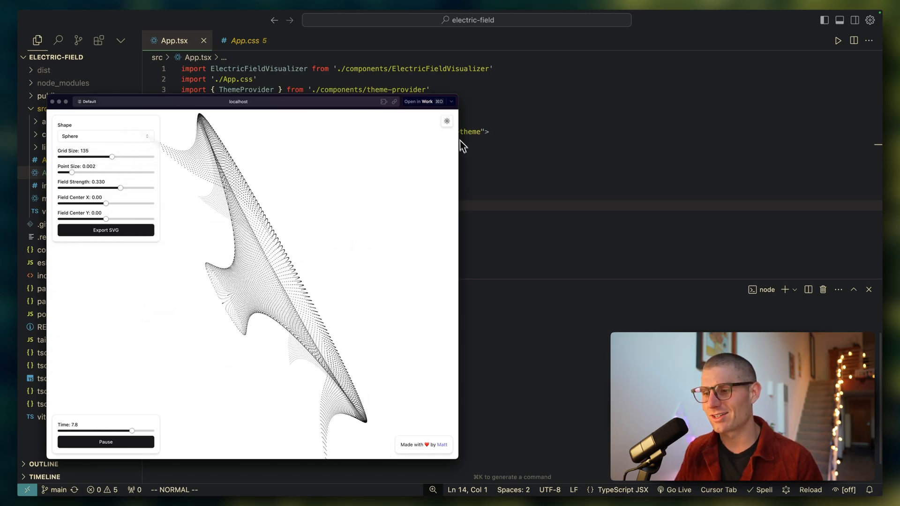
click(446, 120)
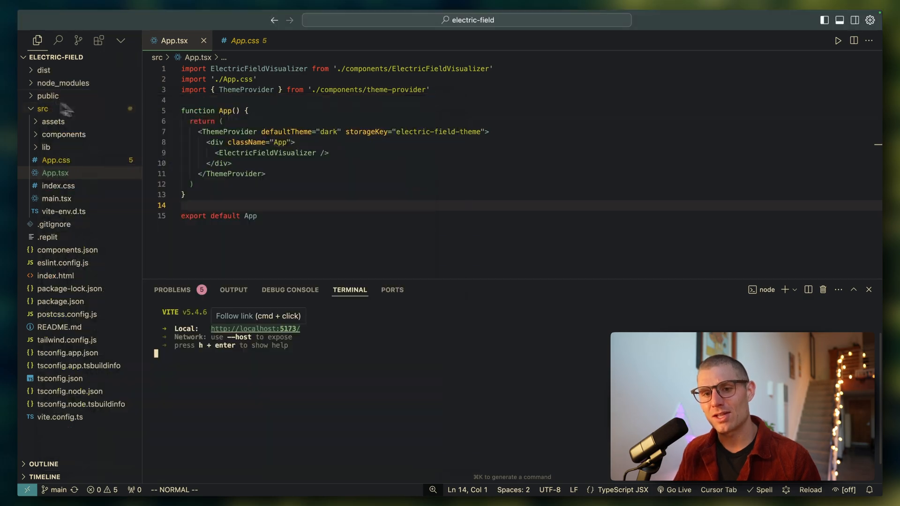
key(ctrl+c)
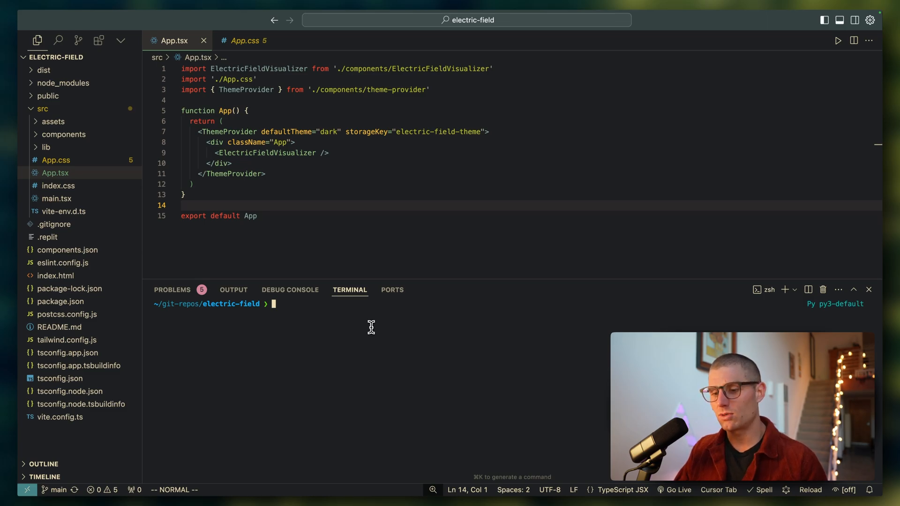
Initialise a git repository in the project and stage all files with git add.
text(git init)
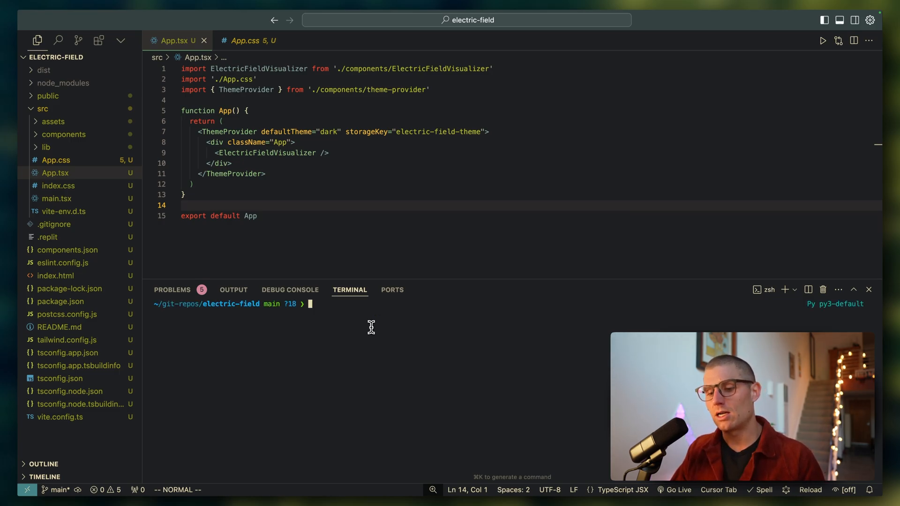
text(git add .)
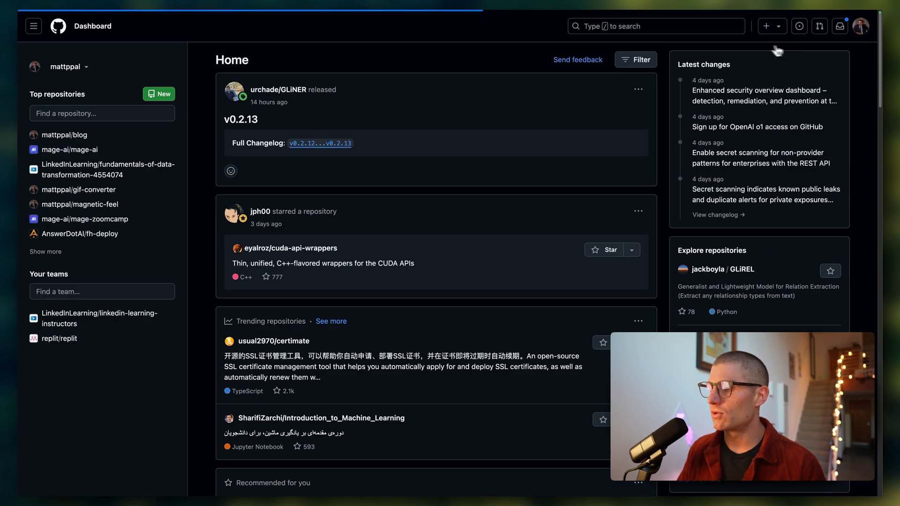
Create a new public GitHub repository named electric-viz under the chosen owner.
click(767, 26)
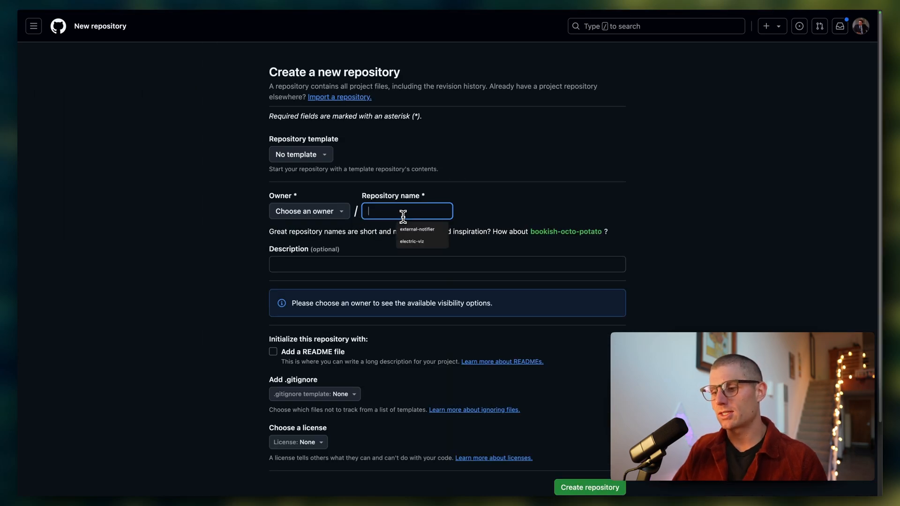
click(412, 241)
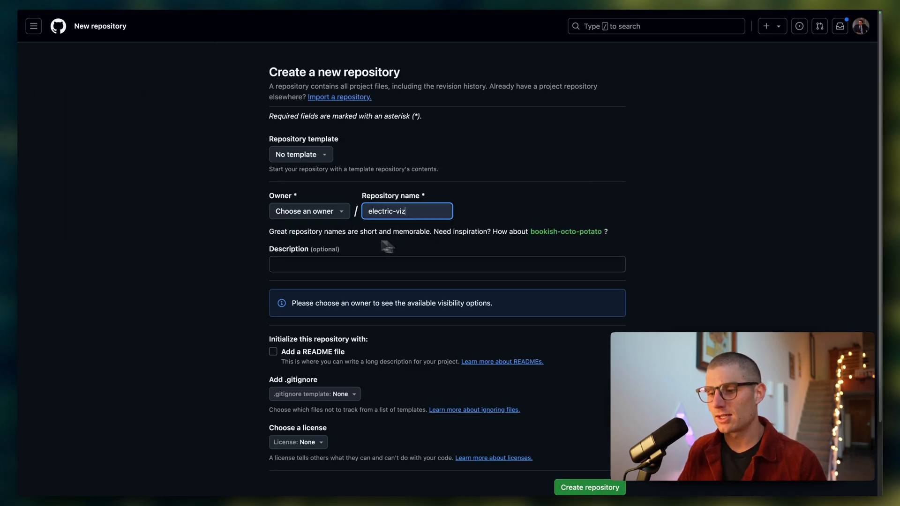
click(308, 211)
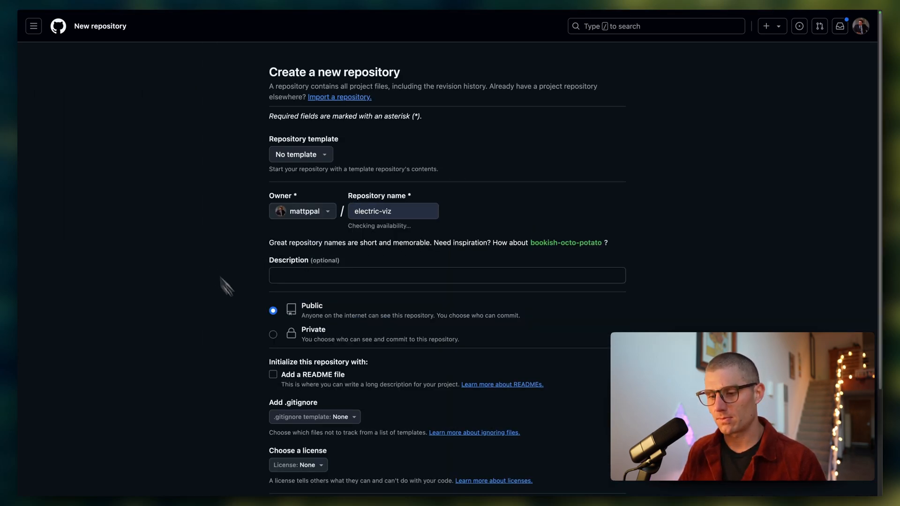
click(578, 402)
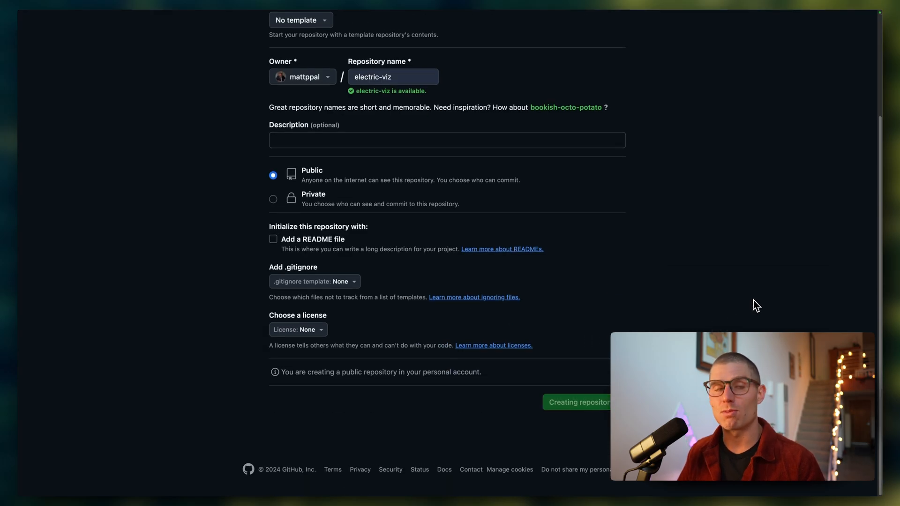
click(578, 402)
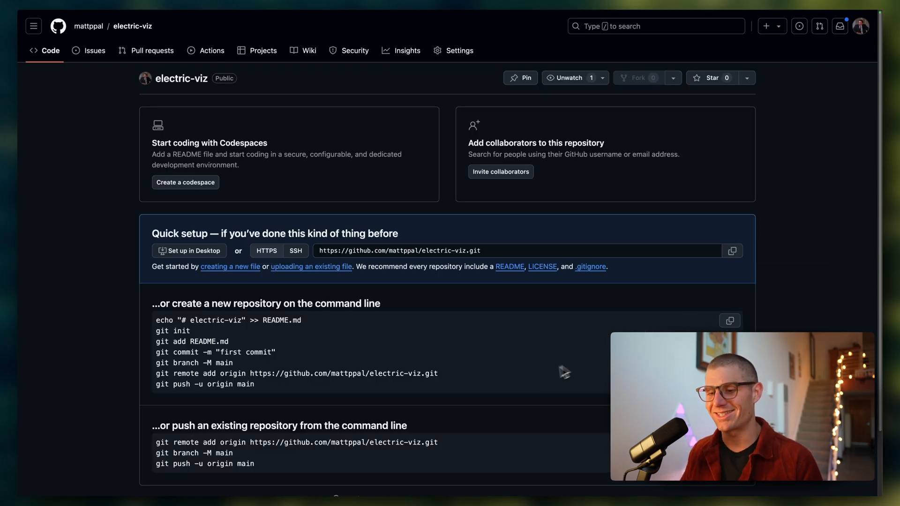
Scroll through the electric-viz repository's pushed file list and README.
scroll(down, 3)
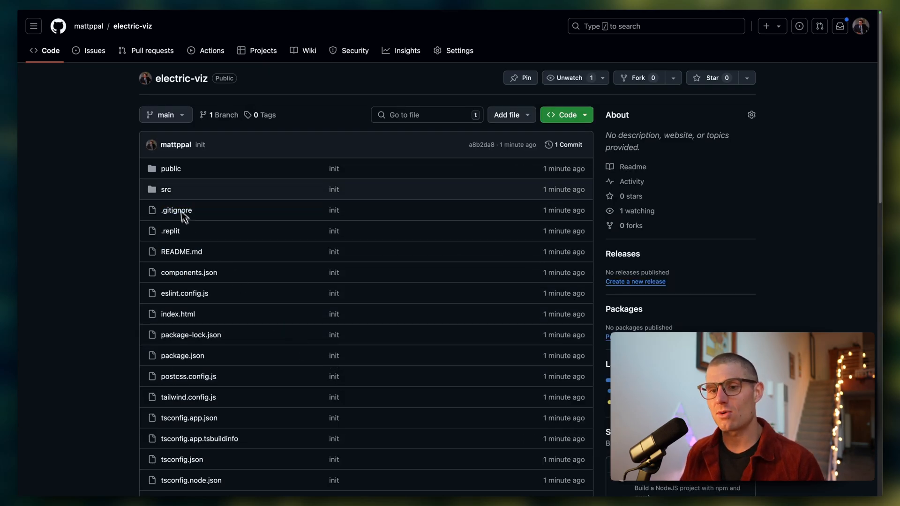
scroll(down, 3)
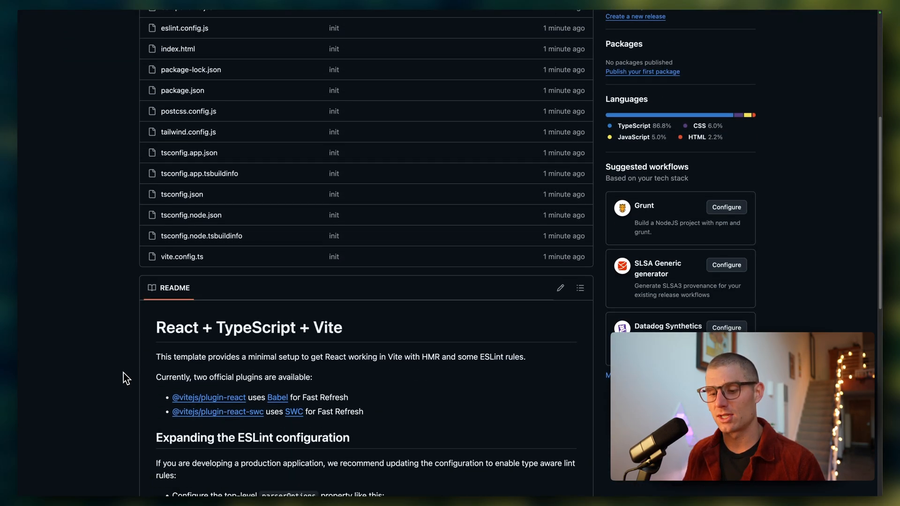
scroll(up, 3)
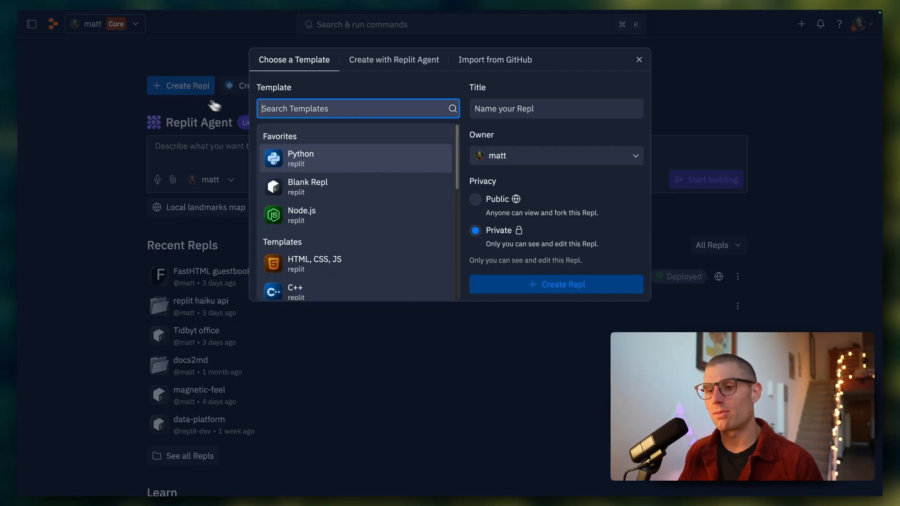
click(495, 60)
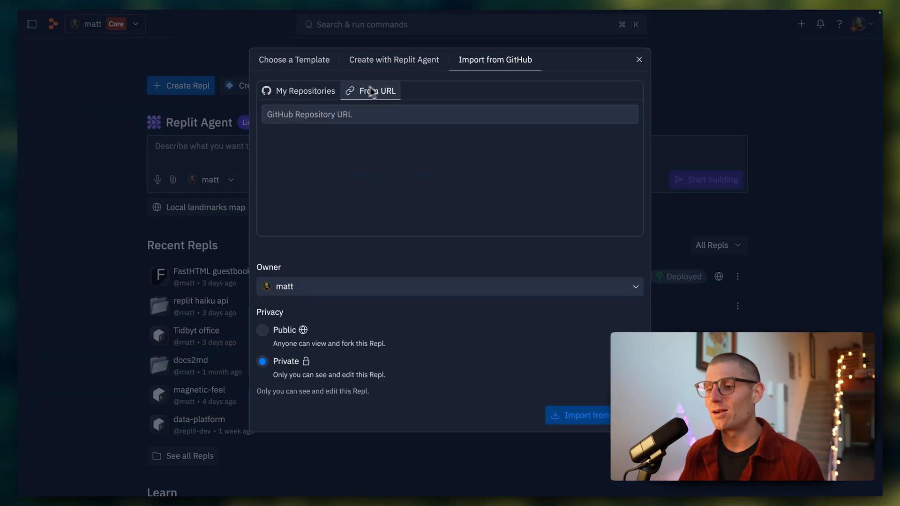
text(https://github.com/mattppal/electric-viz.git)
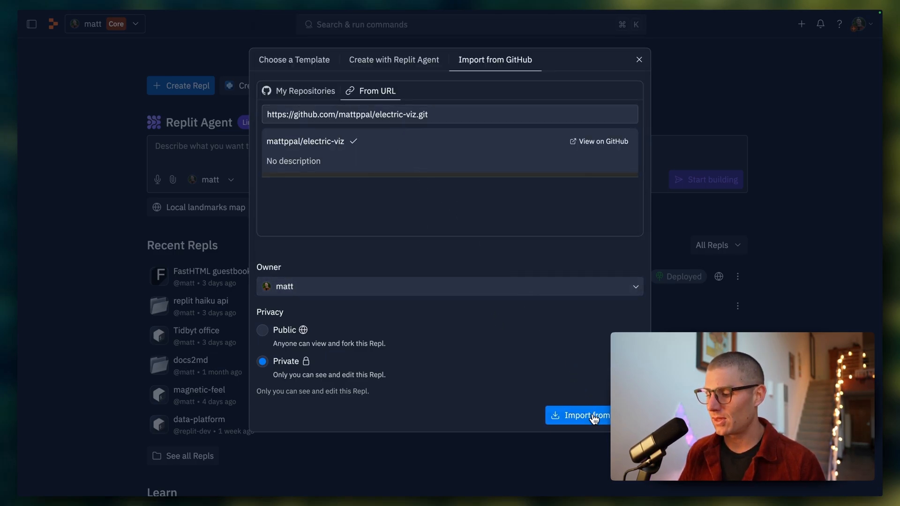
click(578, 415)
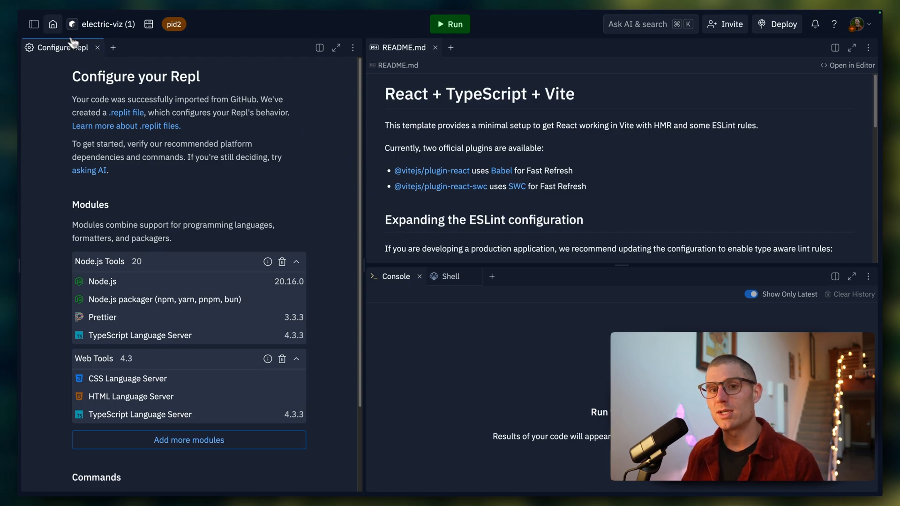
Show the project files and run the Repl so npm install and the Vite dev server start.
click(34, 24)
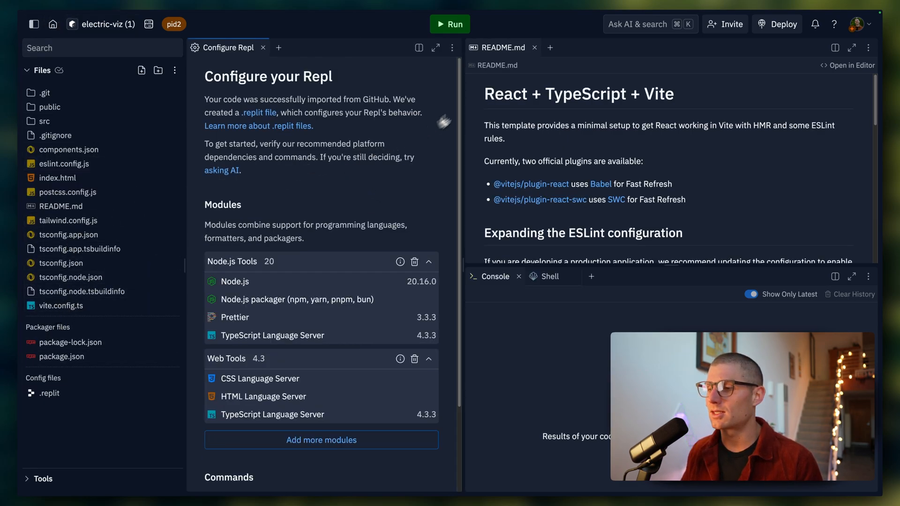
mouse_move(534, 47)
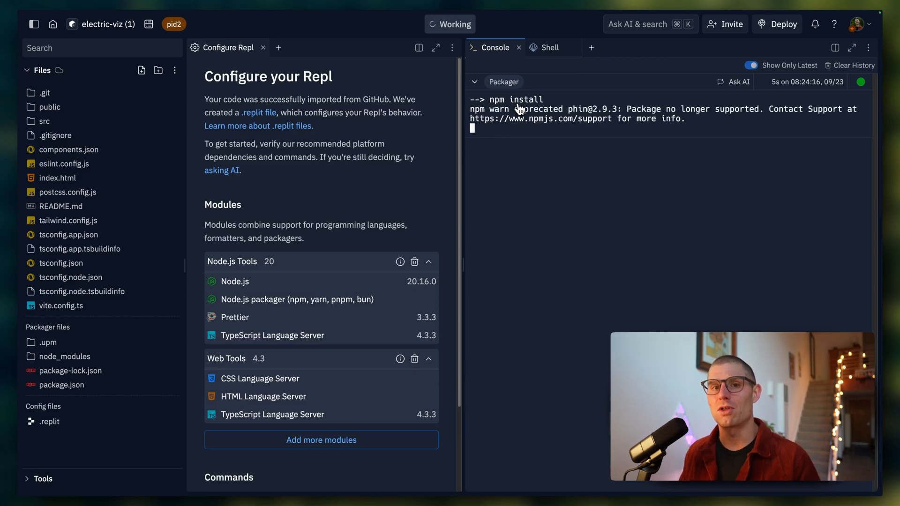
click(174, 70)
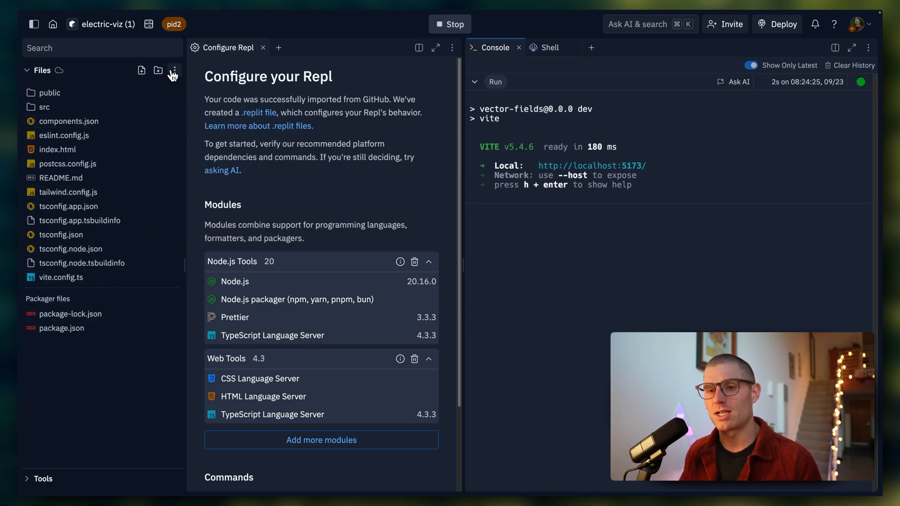
mouse_move(185, 79)
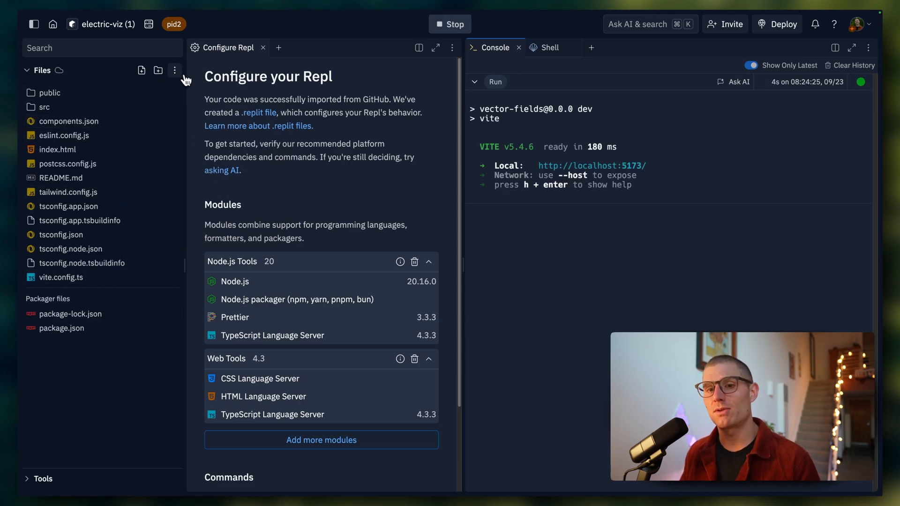
Reveal hidden files in the Files pane and view the .replit configuration file.
click(174, 70)
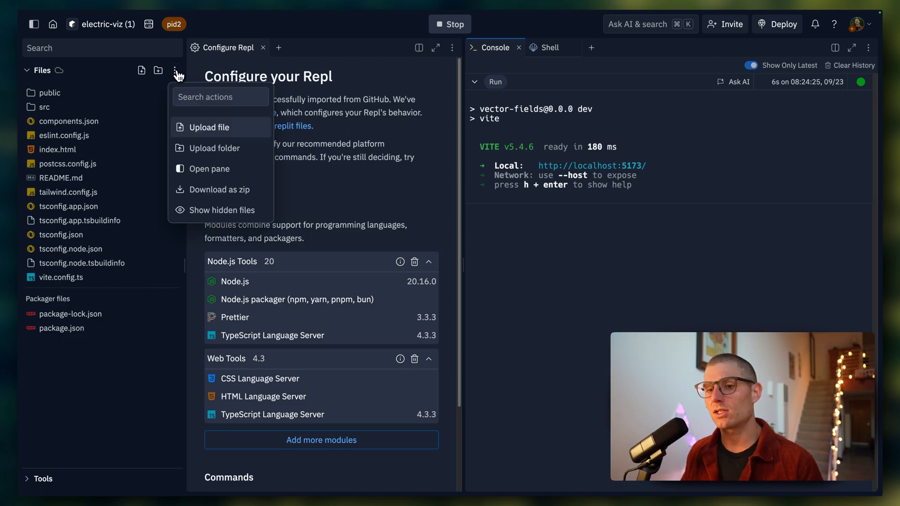
click(221, 210)
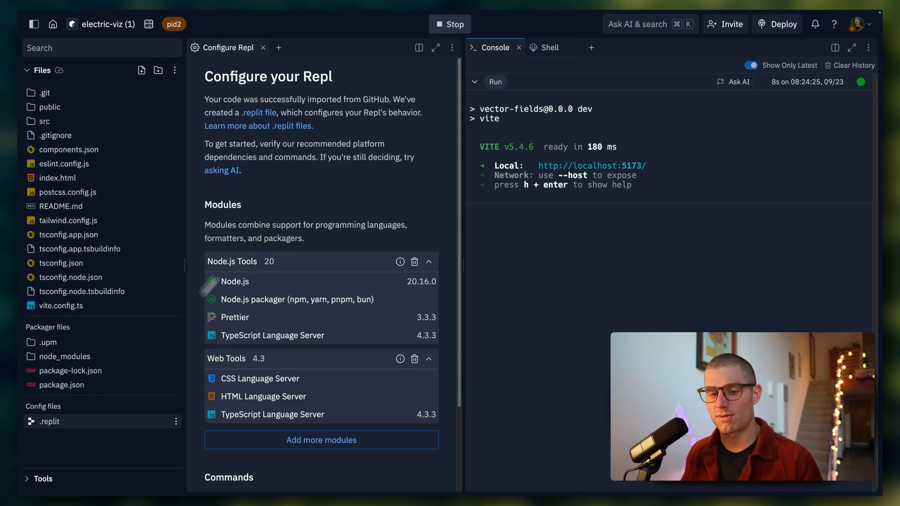
click(48, 421)
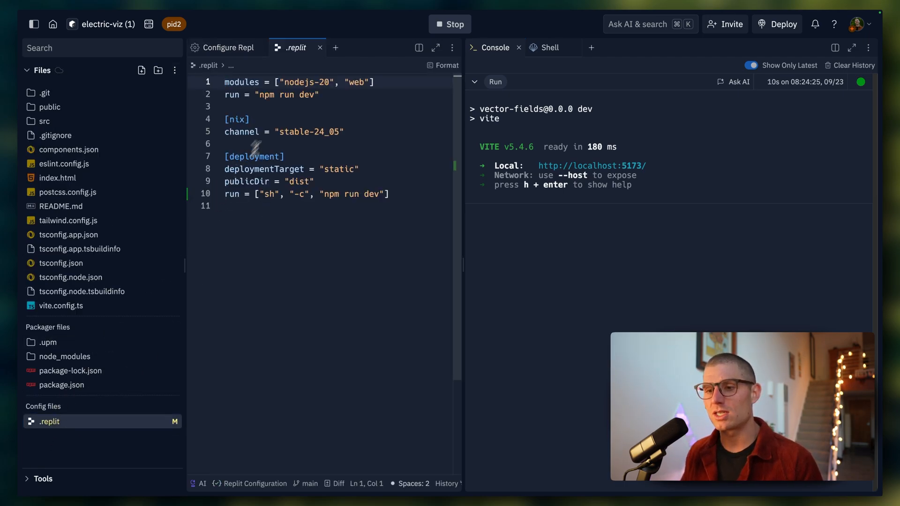
drag(226, 82, 319, 93)
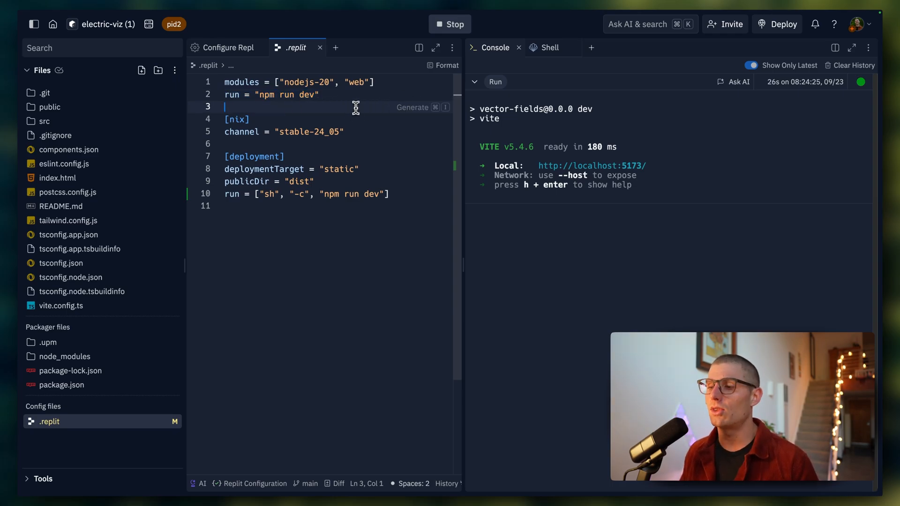
Run python in the Shell and answer y to install Replit's Python tools.
click(548, 47)
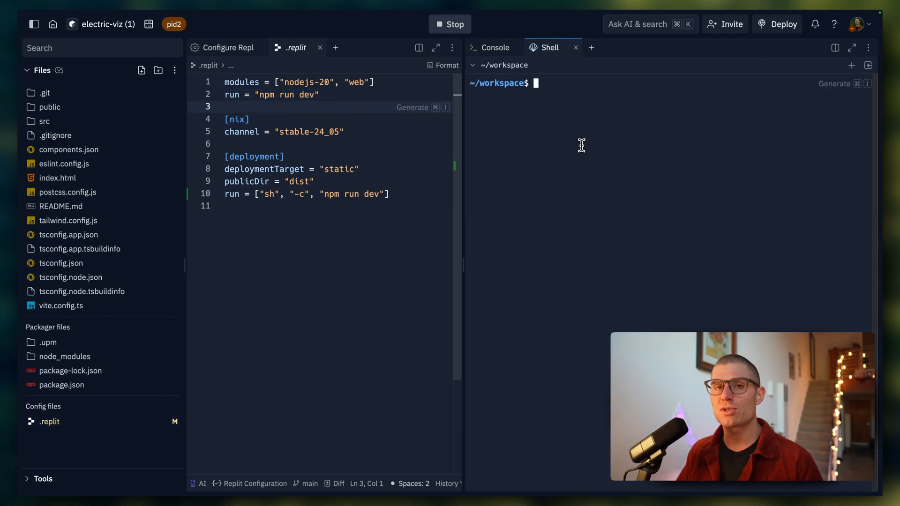
text(python)
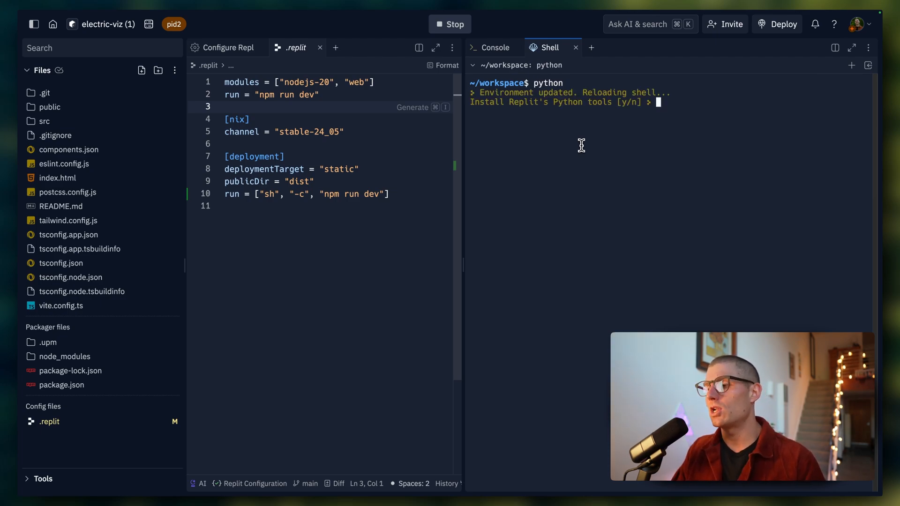
text(y)
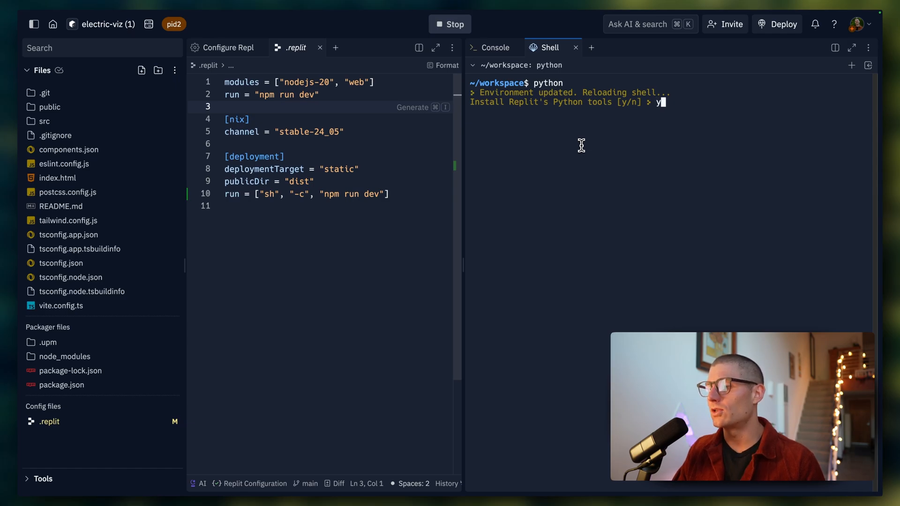
key(enter)
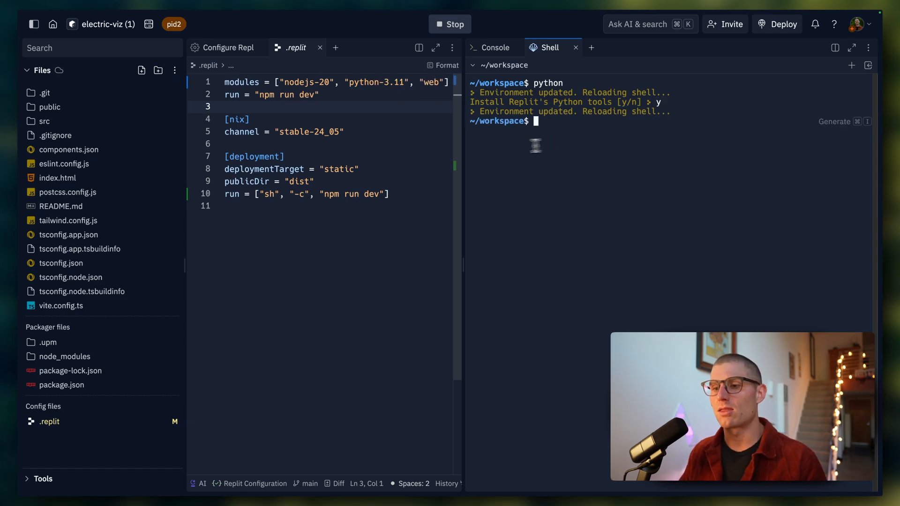
Check that python-3.11 now appears in the .replit modules line alongside nodejs-20 and web.
double_click(376, 83)
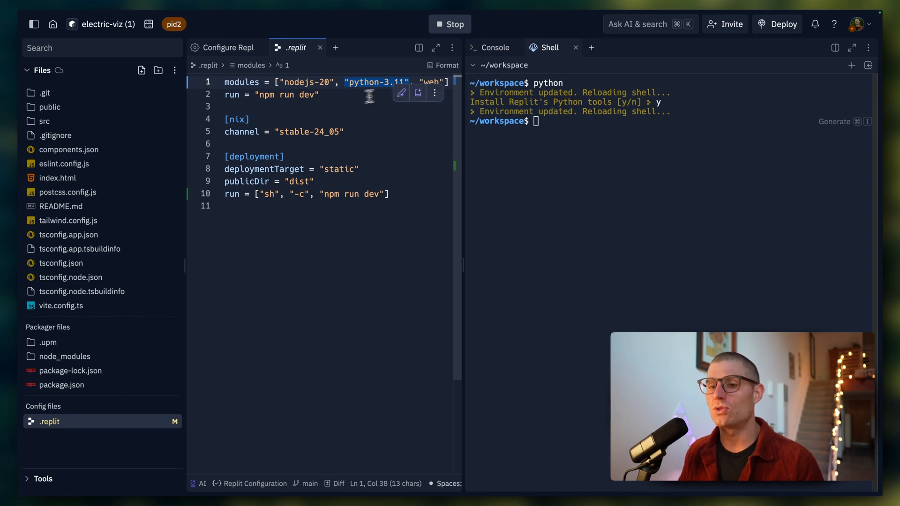
click(287, 94)
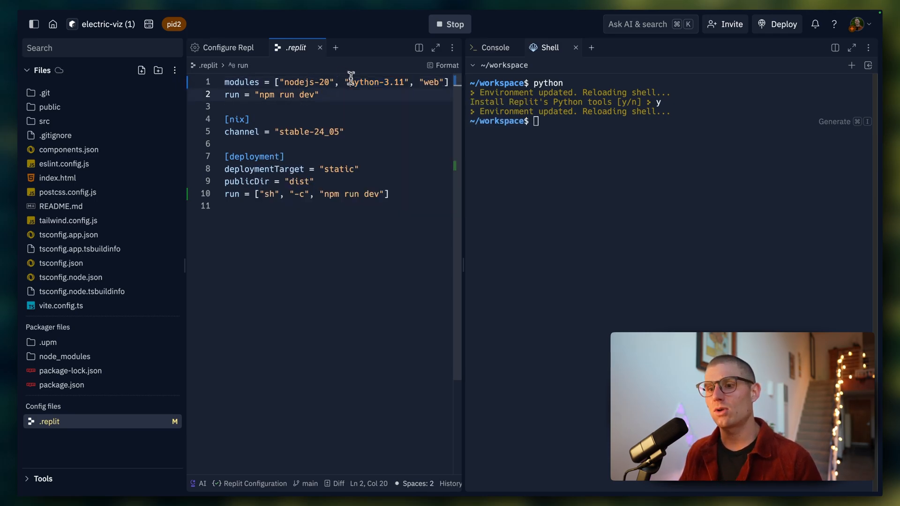
double_click(298, 83)
text(pa)
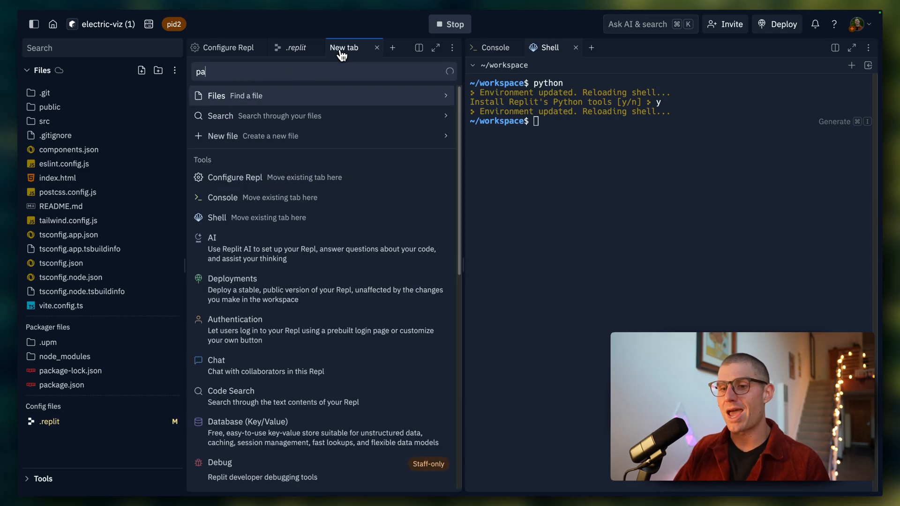
text(dp)
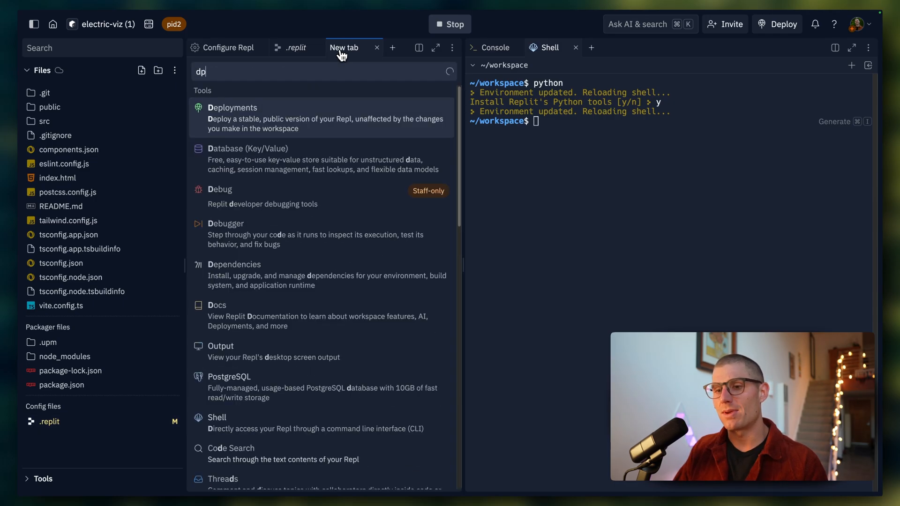
text(e)
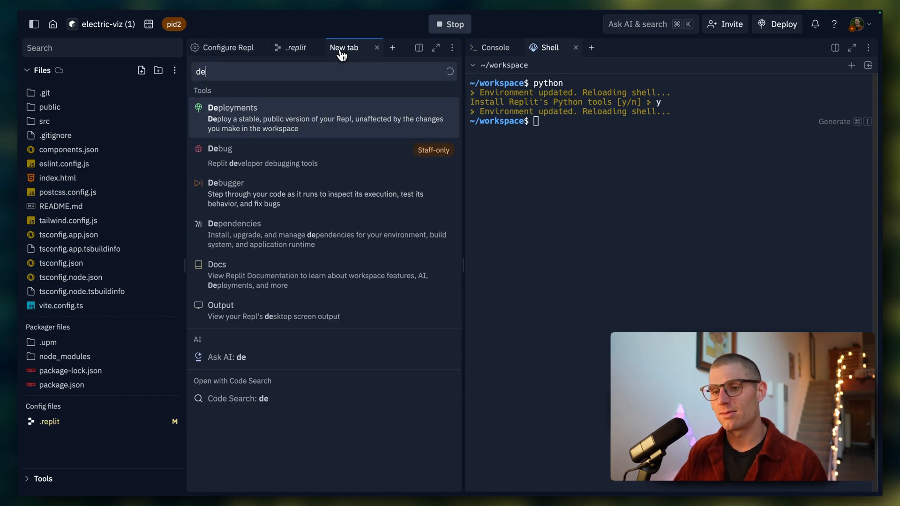
click(234, 223)
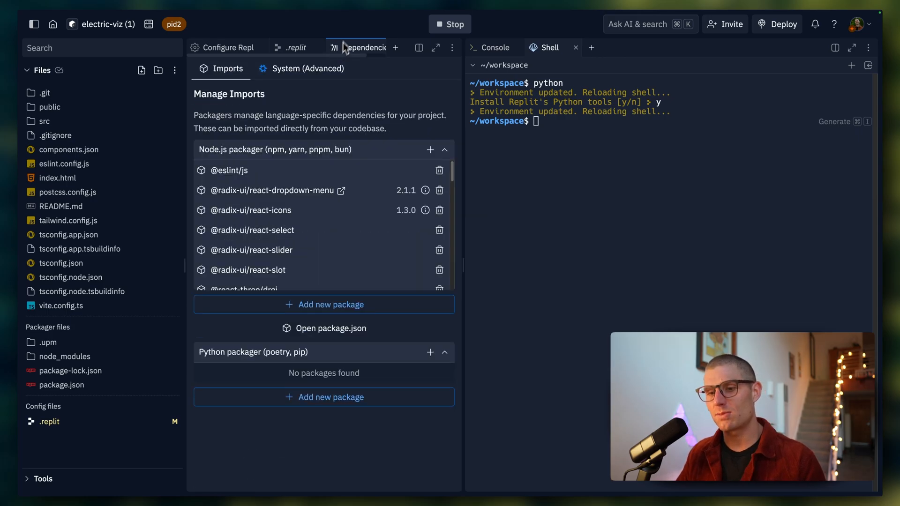
click(301, 68)
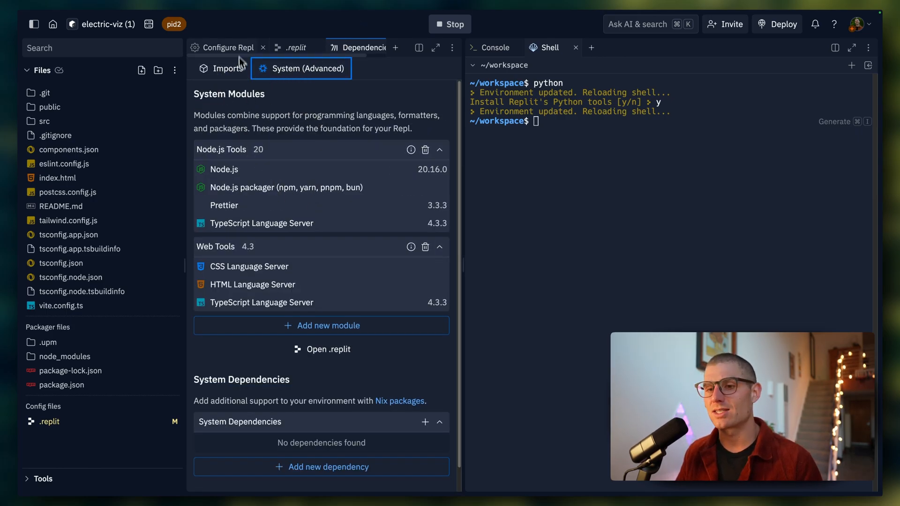
mouse_move(362, 63)
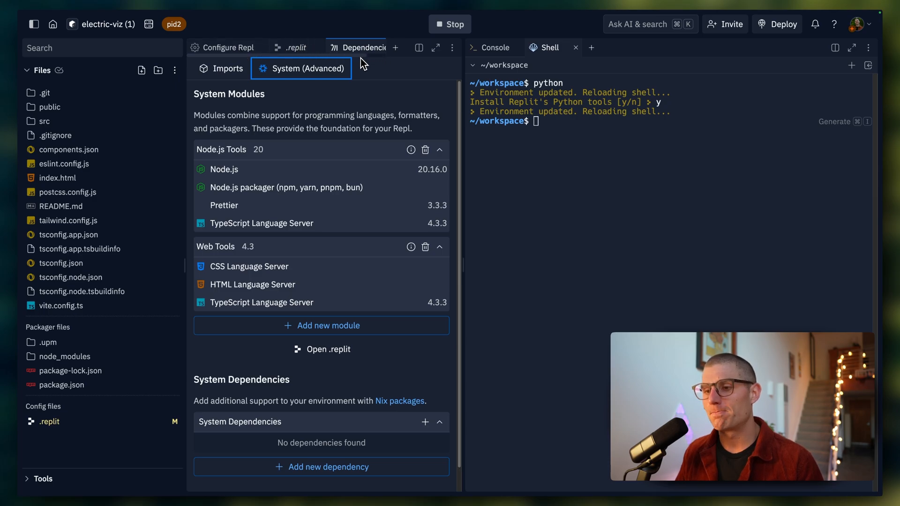
click(295, 47)
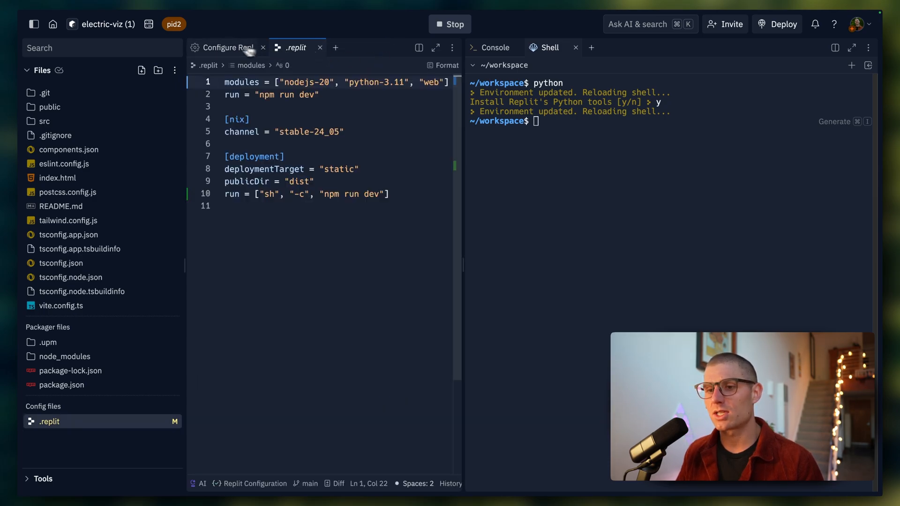
Map local port 5173 to external port 80 in Networking and reload the Webview preview.
click(649, 48)
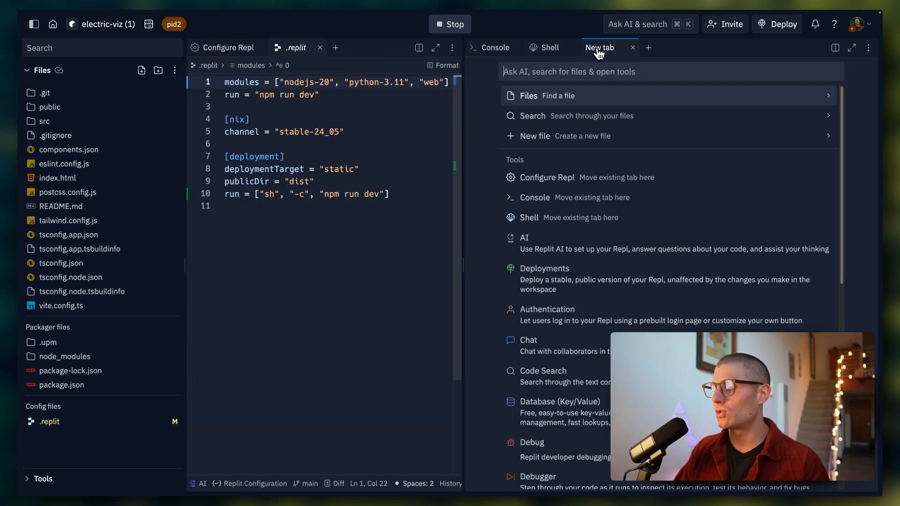
click(601, 48)
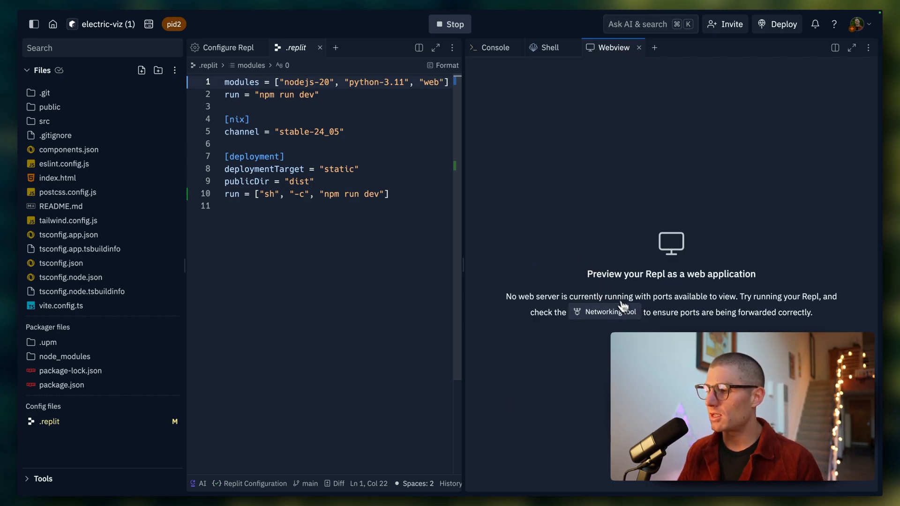
click(611, 312)
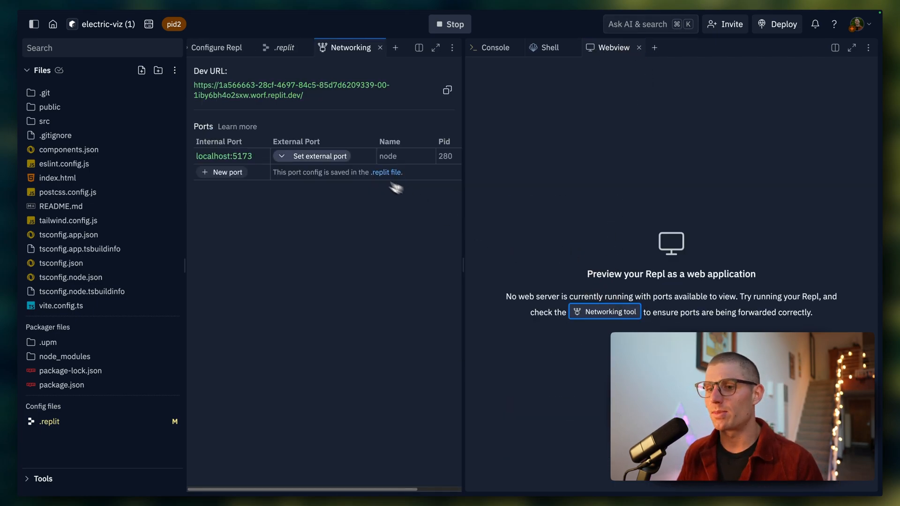
click(319, 157)
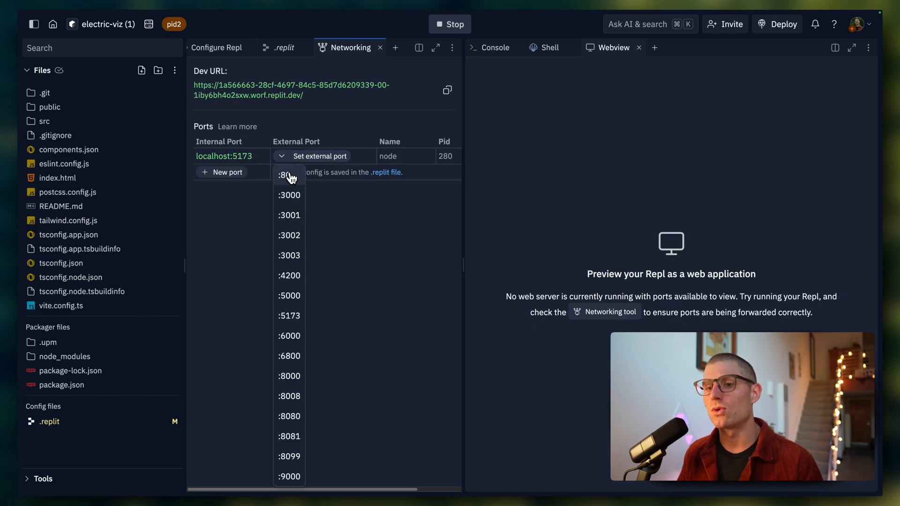
click(285, 174)
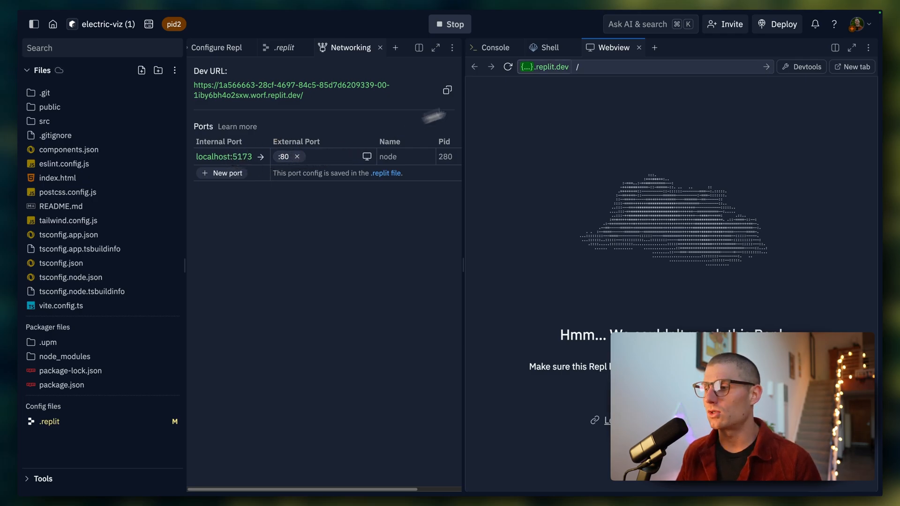
click(507, 67)
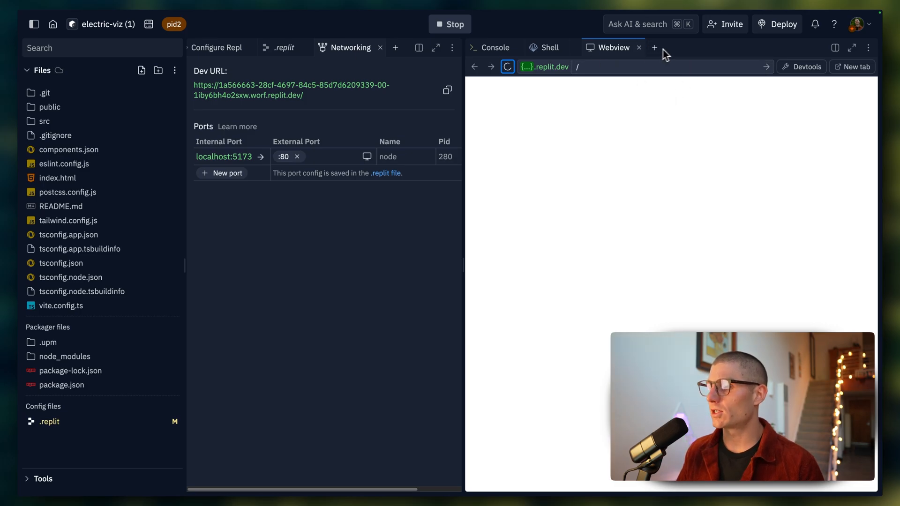
Return to .replit showing the new [[ports]] block with the 5173-to-80 mapping.
click(296, 47)
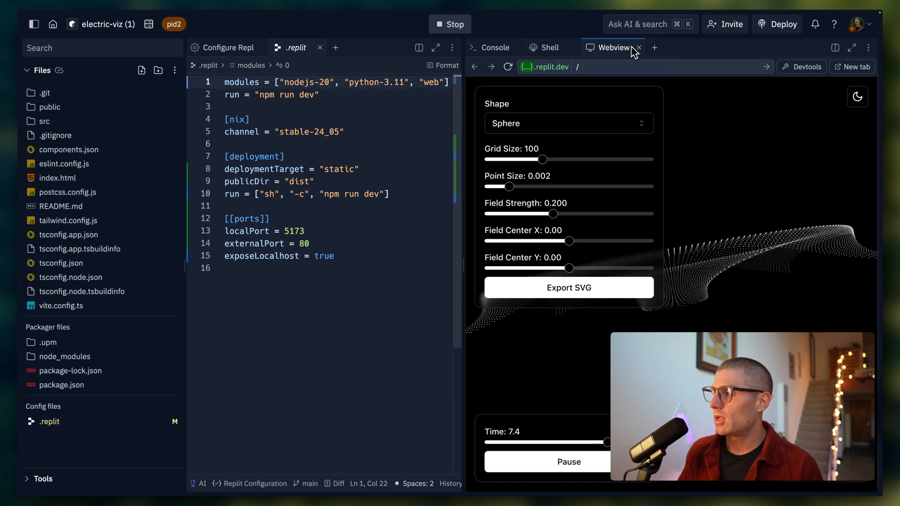
Bring up the Deployments tab listing deployment types with Static recommended.
click(776, 25)
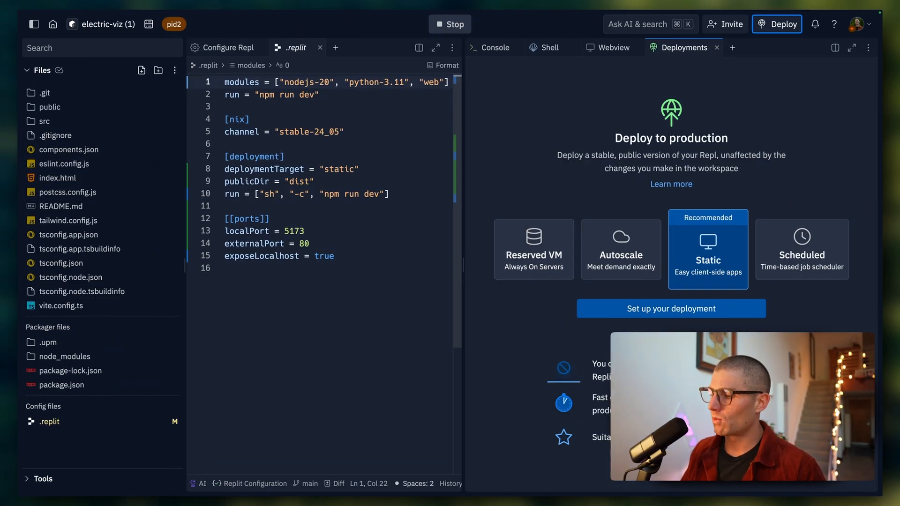
Set the primary domain, keep dist as public directory and choose npm run build as build command.
click(670, 308)
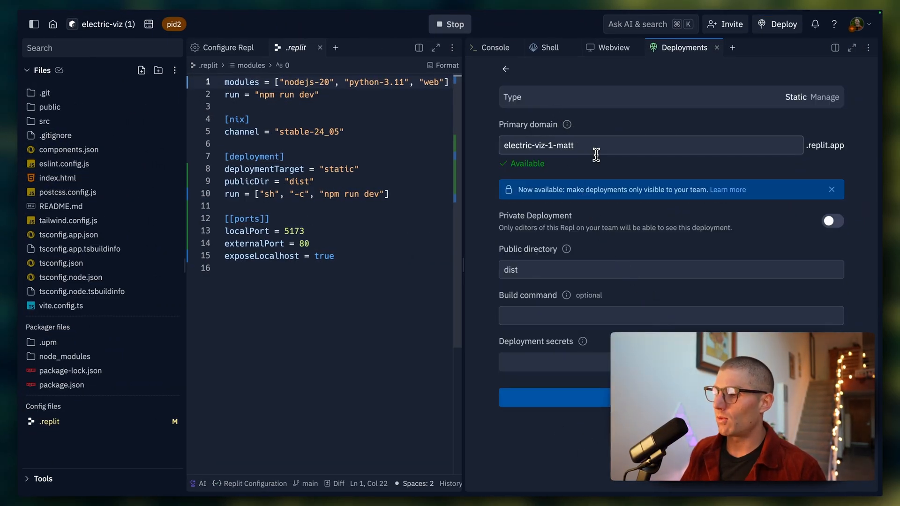
click(574, 144)
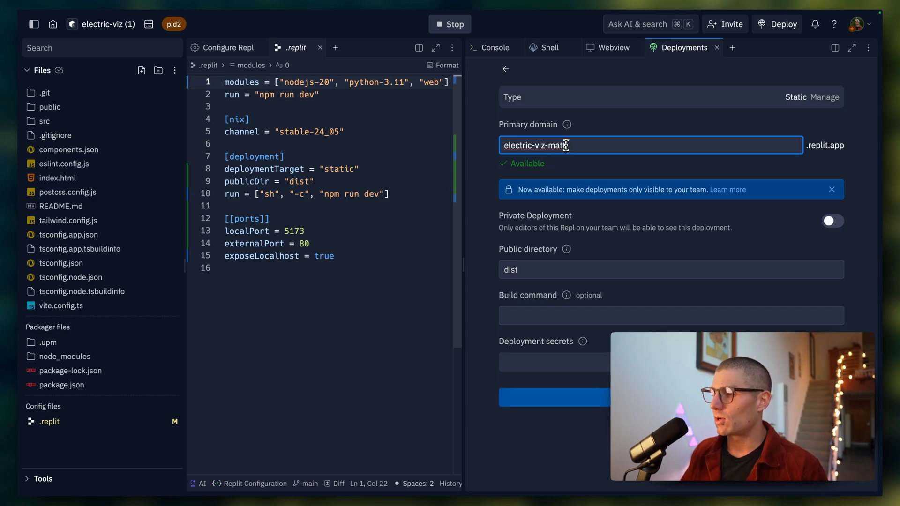
click(669, 270)
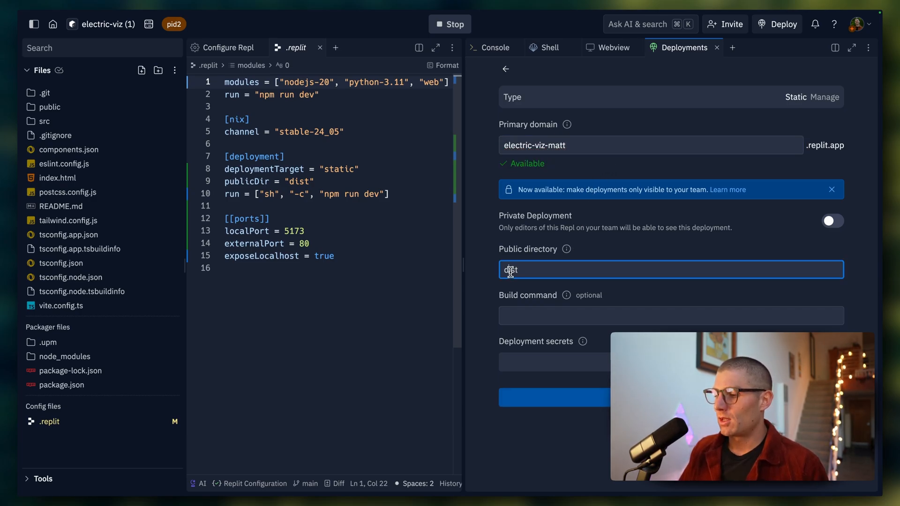
double_click(508, 270)
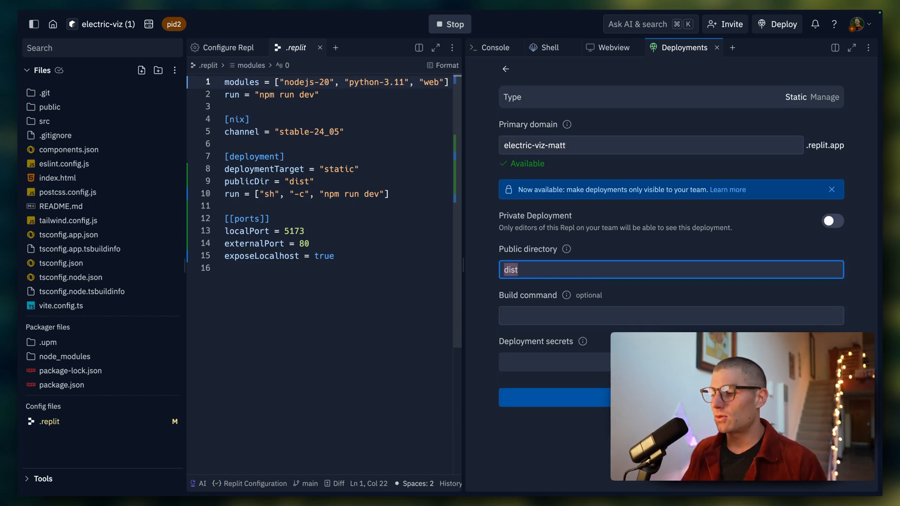
text(npm)
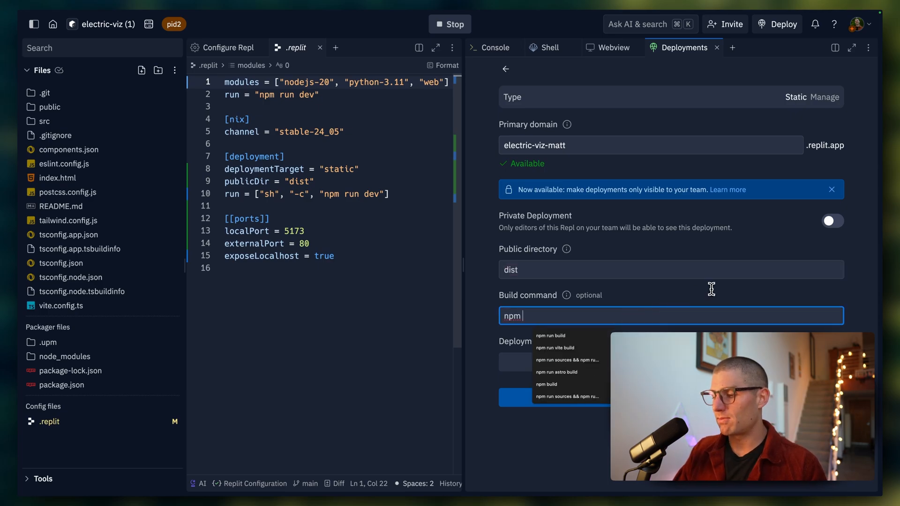
click(550, 336)
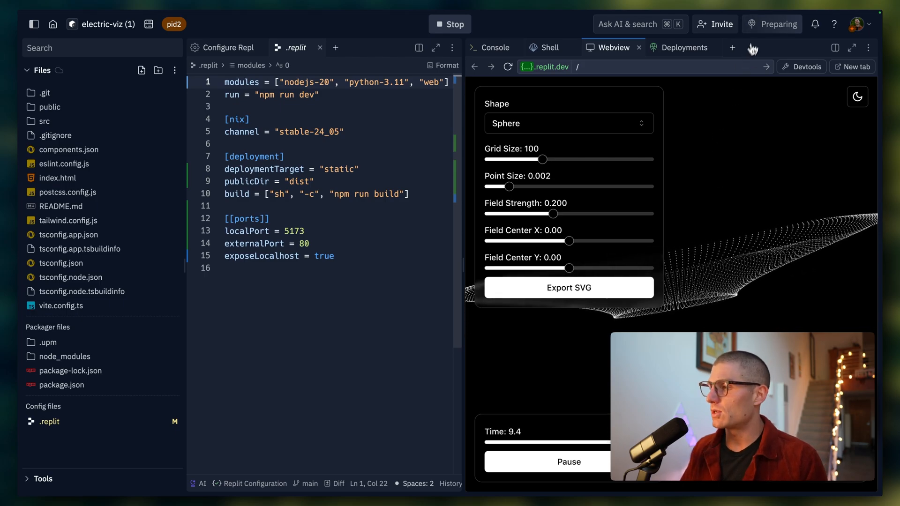
Launch the static deployment, then view package.json alongside the build logs.
click(683, 48)
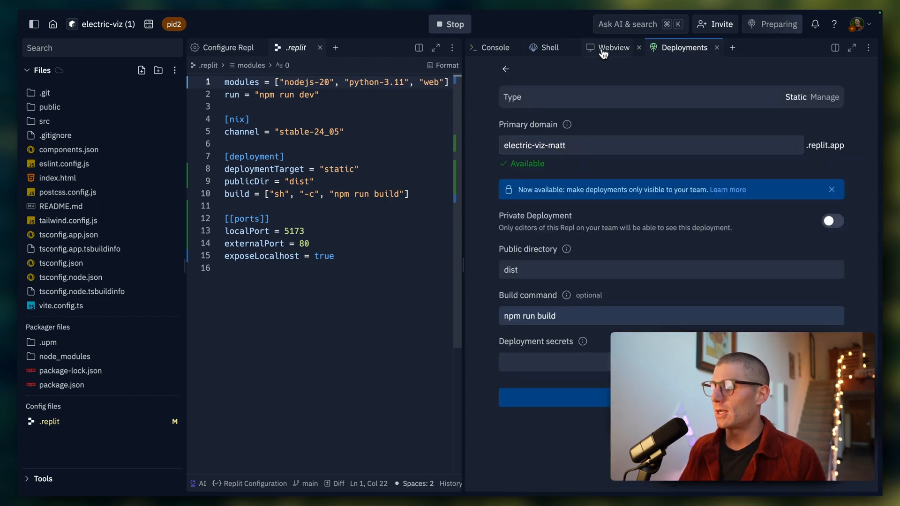
click(549, 48)
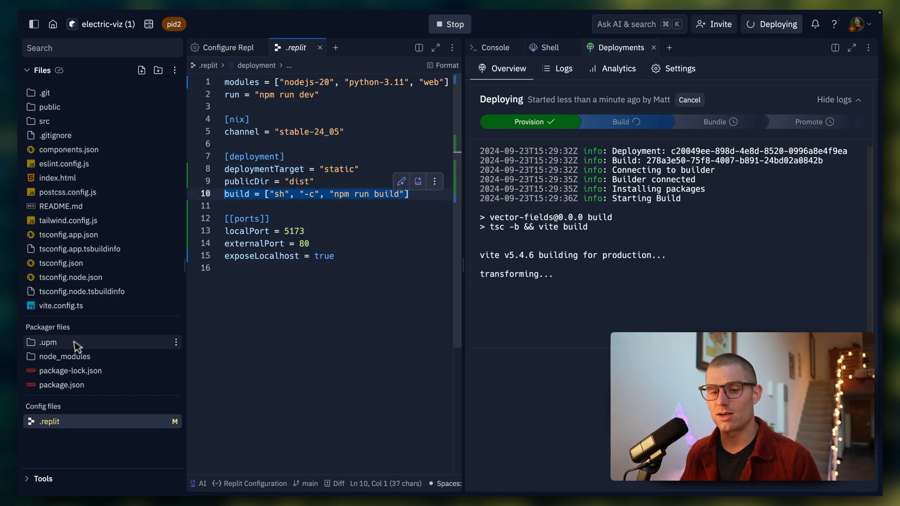
click(62, 384)
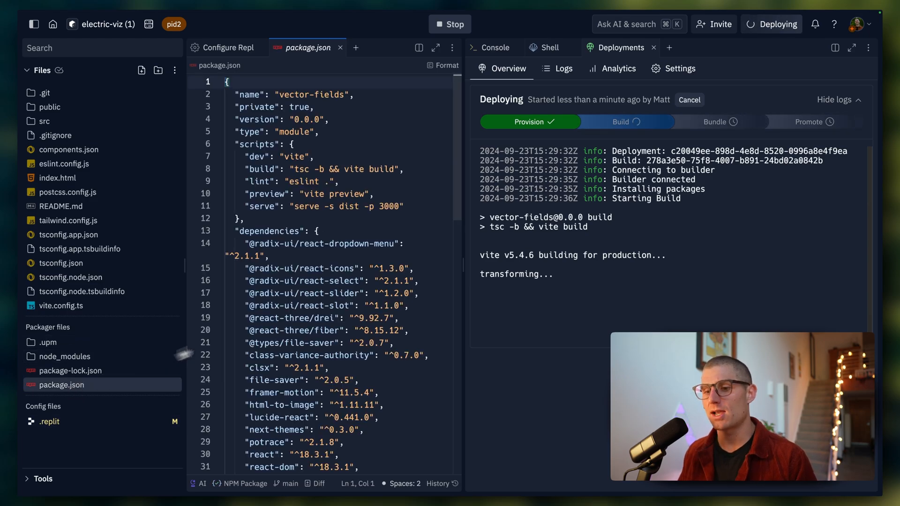